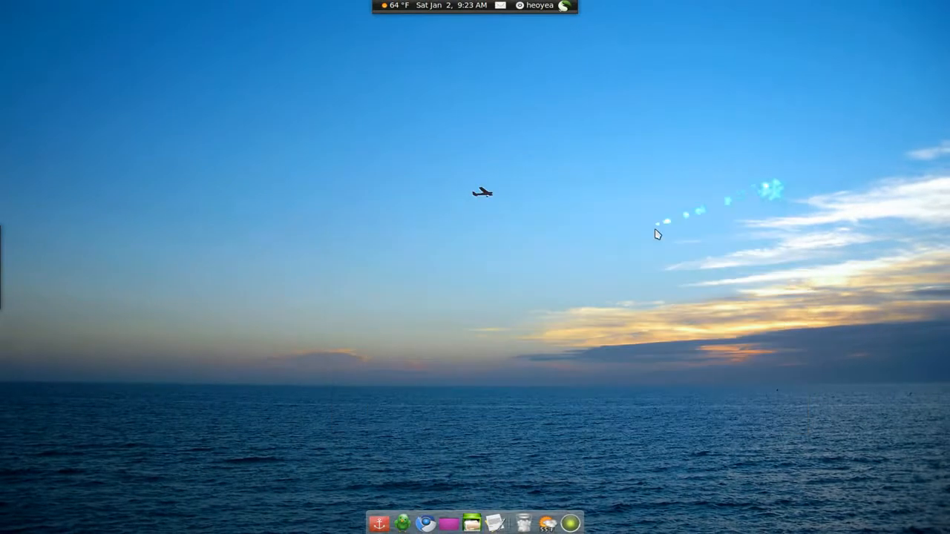
{"action": "mouse_move", "coordinate": [561, 355]}
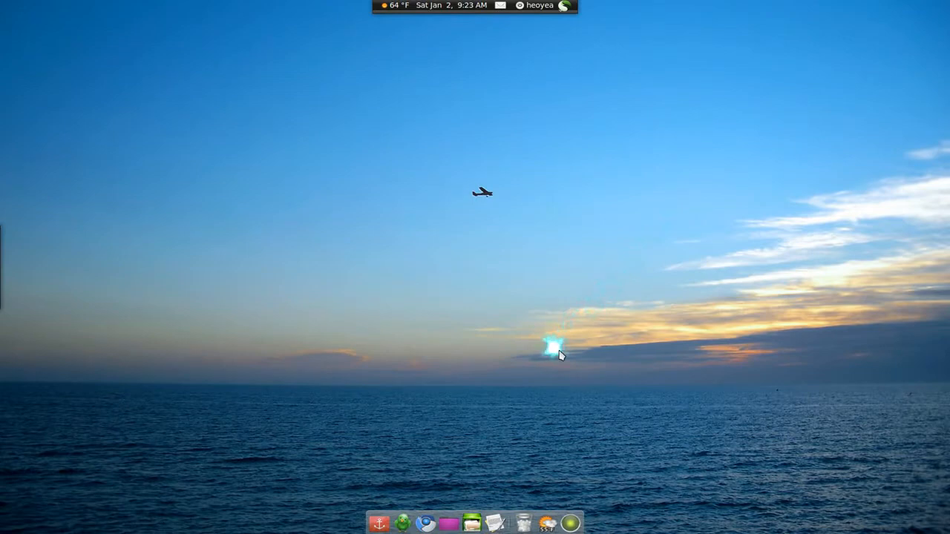
{"action": "mouse_move", "coordinate": [460, 401]}
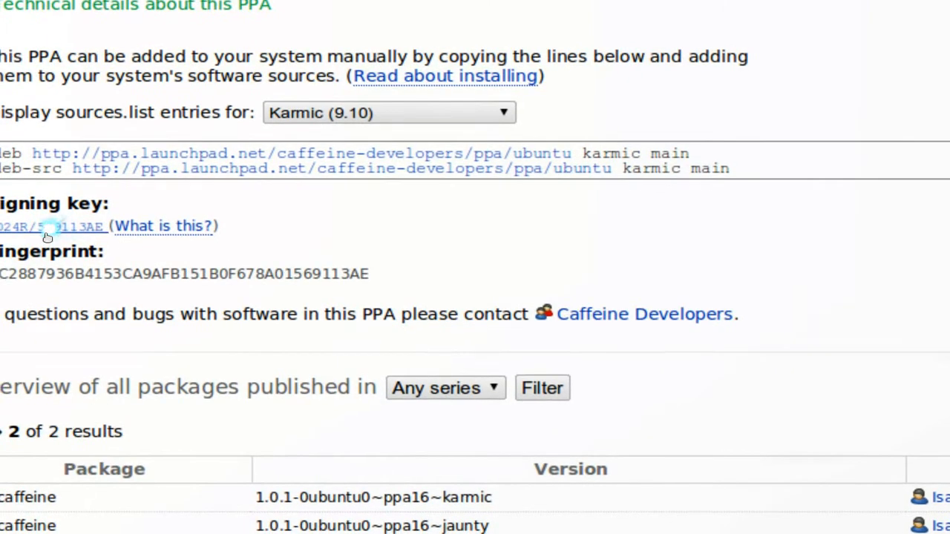
- Copy the key id 569113AE from the Caffeine Developers PPA fingerprint
{"action": "scroll", "scroll_direction": "down", "scroll_amount": 3}
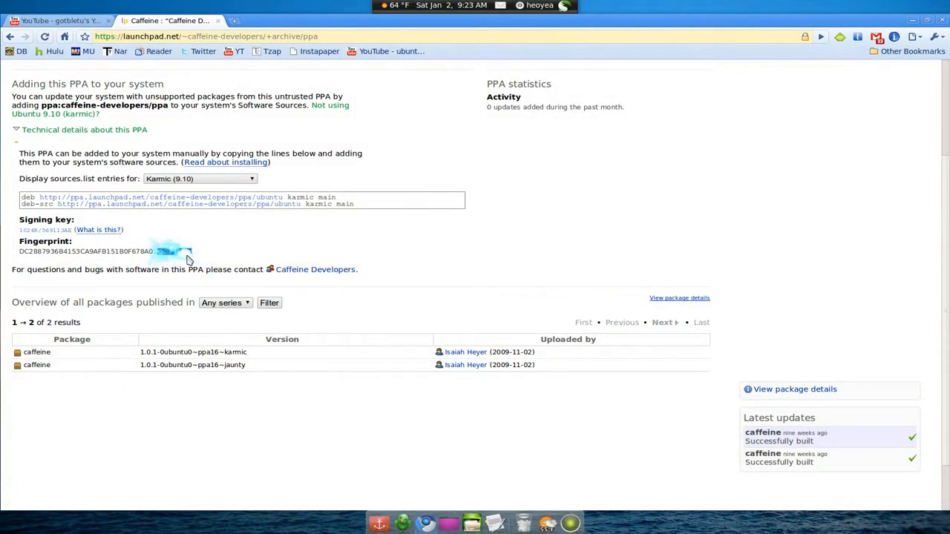
{"action": "right_click", "coordinate": [163, 250]}
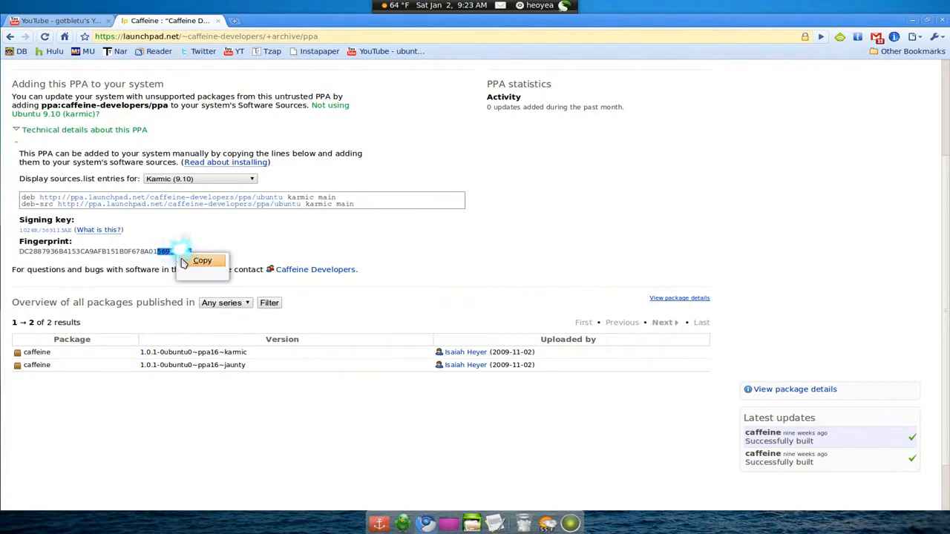
{"action": "left_click", "coordinate": [202, 259]}
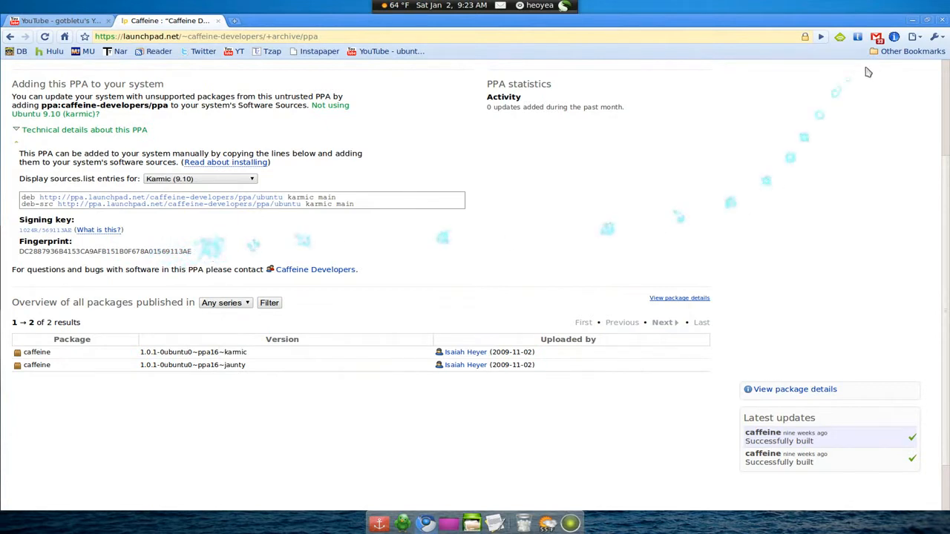
{"action": "mouse_move", "coordinate": [911, 24]}
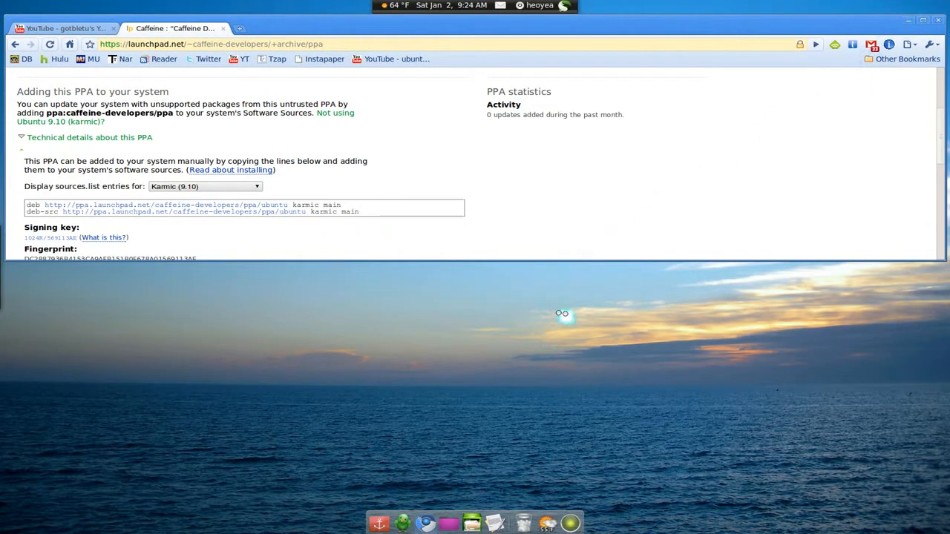
- Fetch the Launchpad Caffeine key with 'key2 569113AE' in a terminal
{"action": "left_click", "coordinate": [505, 524]}
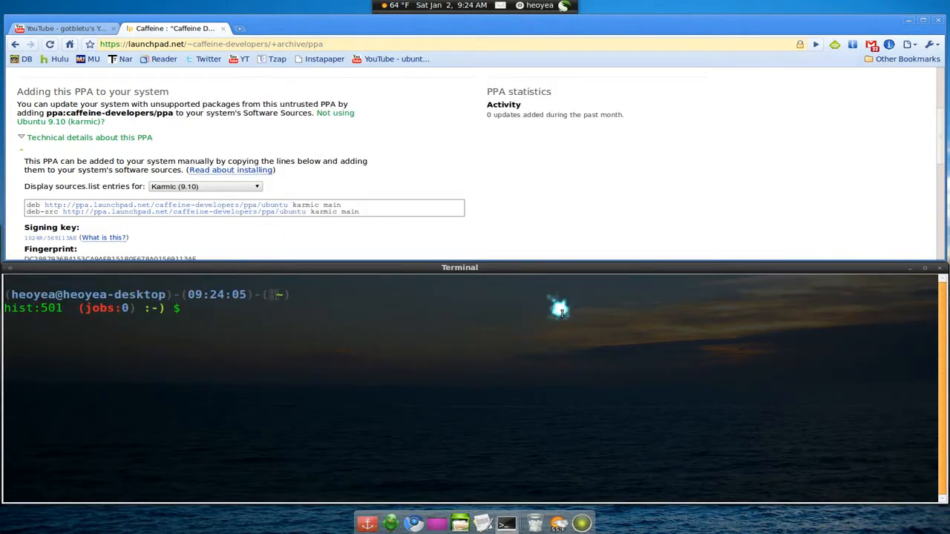
{"action": "type", "text": "k"}
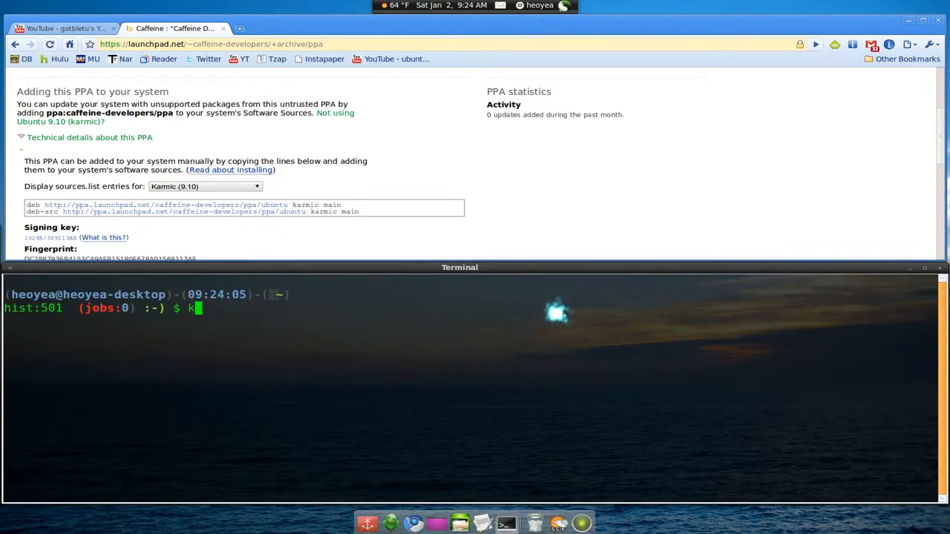
{"action": "type", "text": "ey2"}
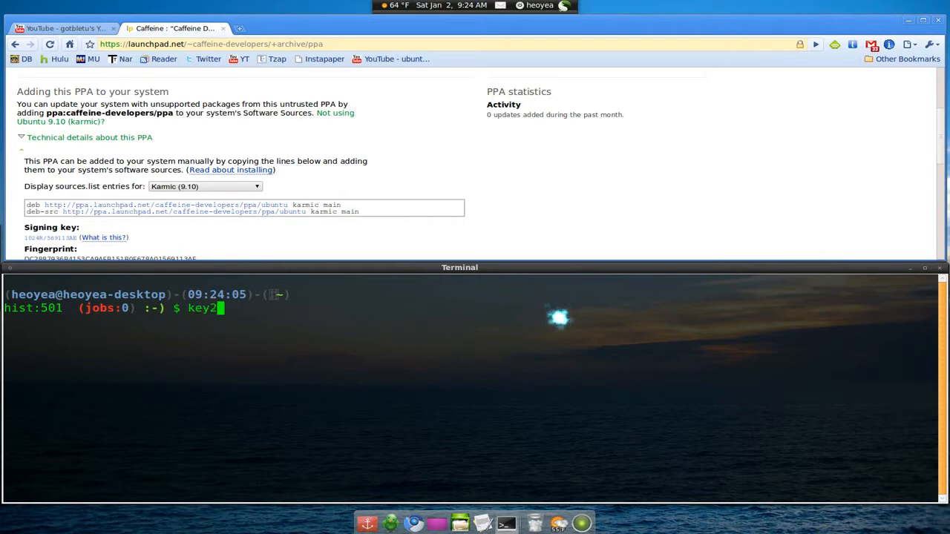
{"action": "type", "text": "569113AE"}
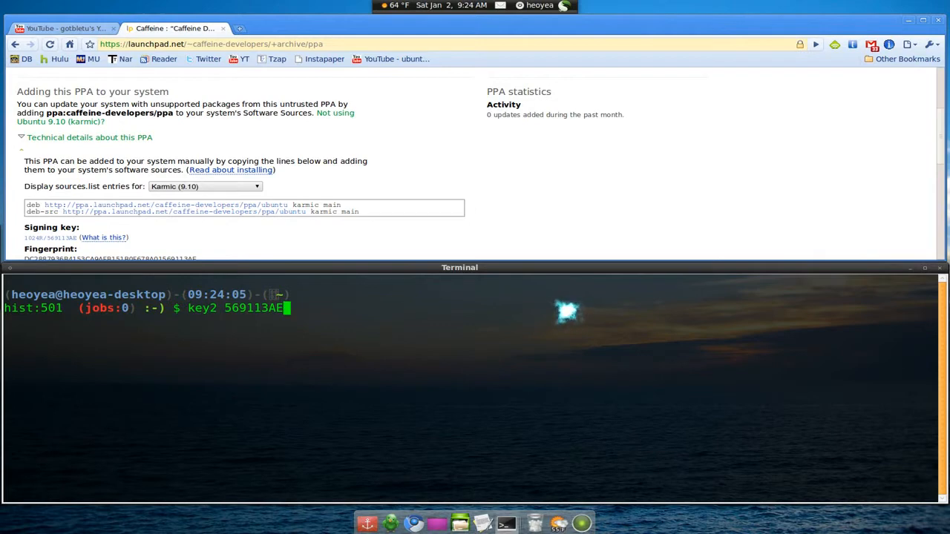
{"action": "key", "text": "Return"}
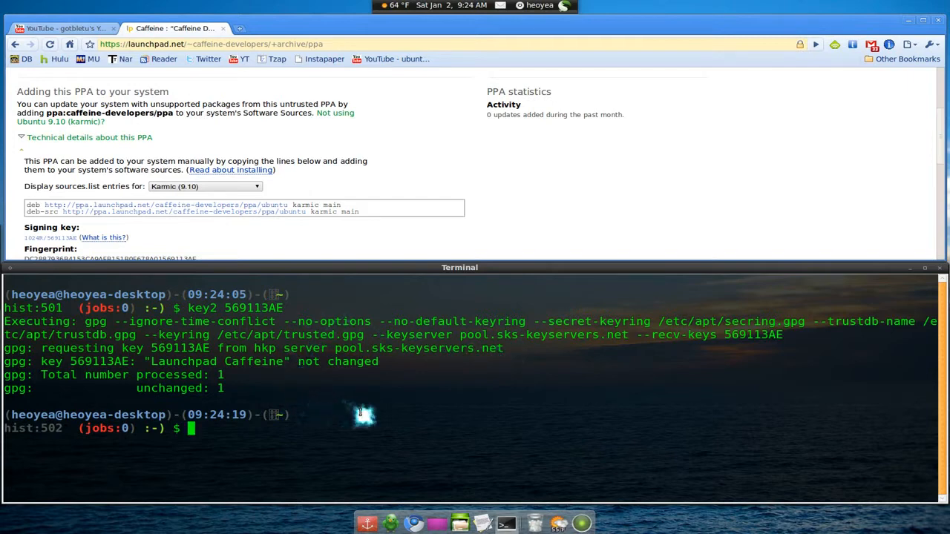
{"action": "mouse_move", "coordinate": [401, 413]}
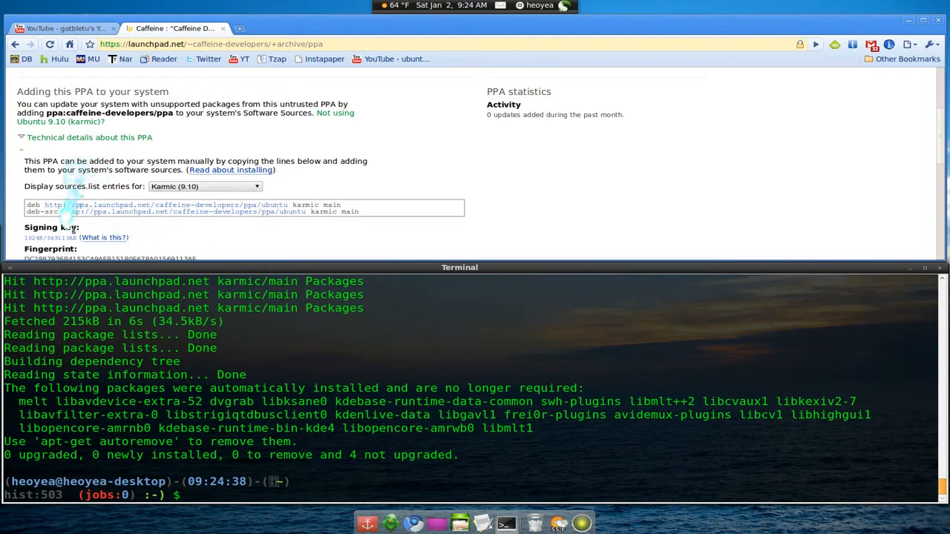
{"action": "scroll", "scroll_direction": "down", "scroll_amount": 3}
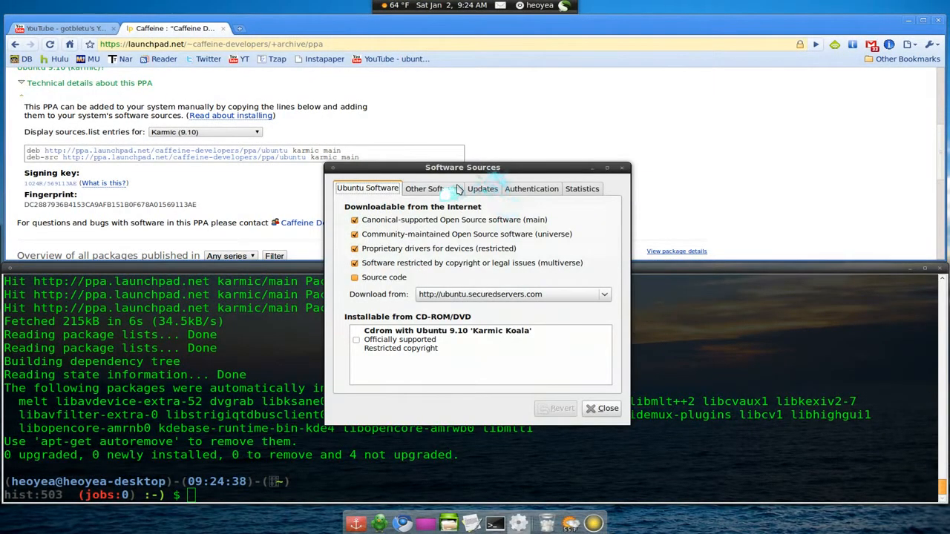
{"action": "left_click", "coordinate": [532, 187]}
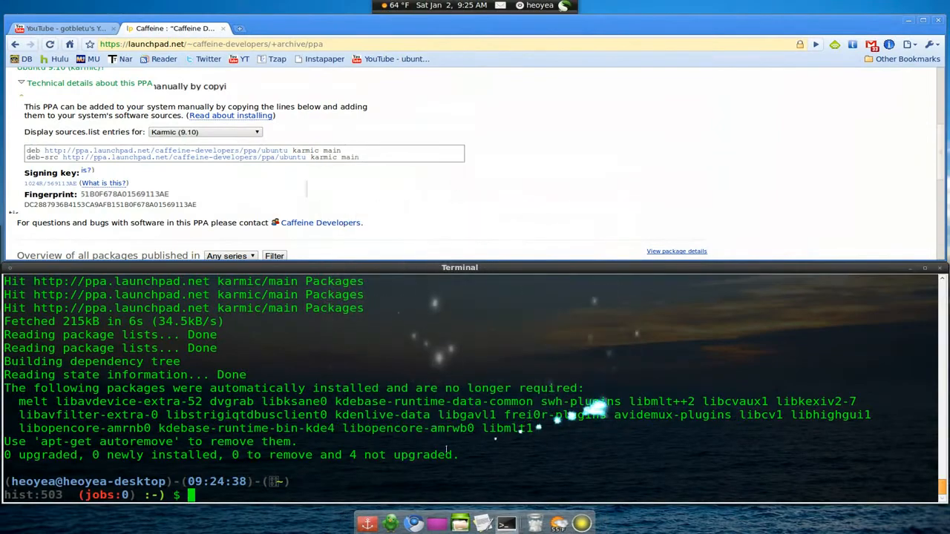
- Run the update alias, then fetch the reported missing key with 'key2 0F678A01569113AE'
{"action": "type", "text": "u"}
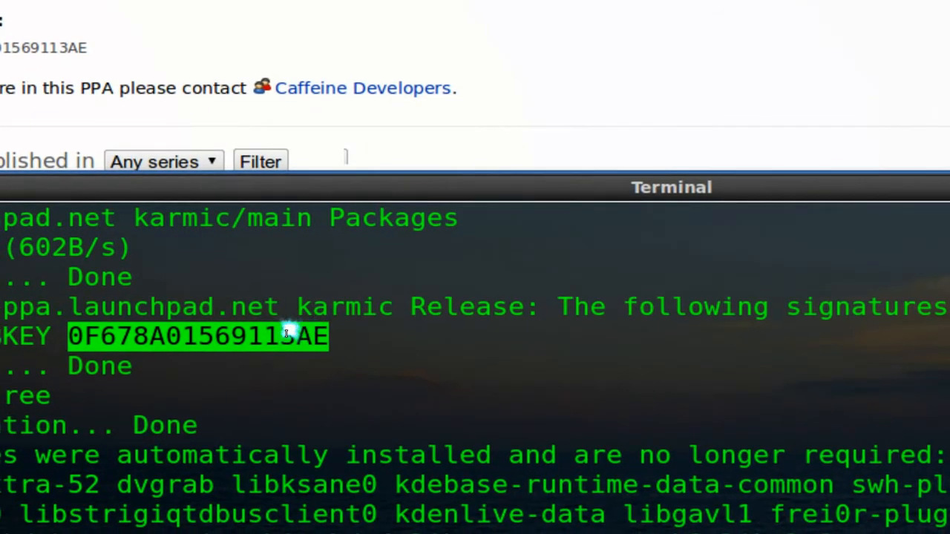
{"action": "right_click", "coordinate": [282, 334]}
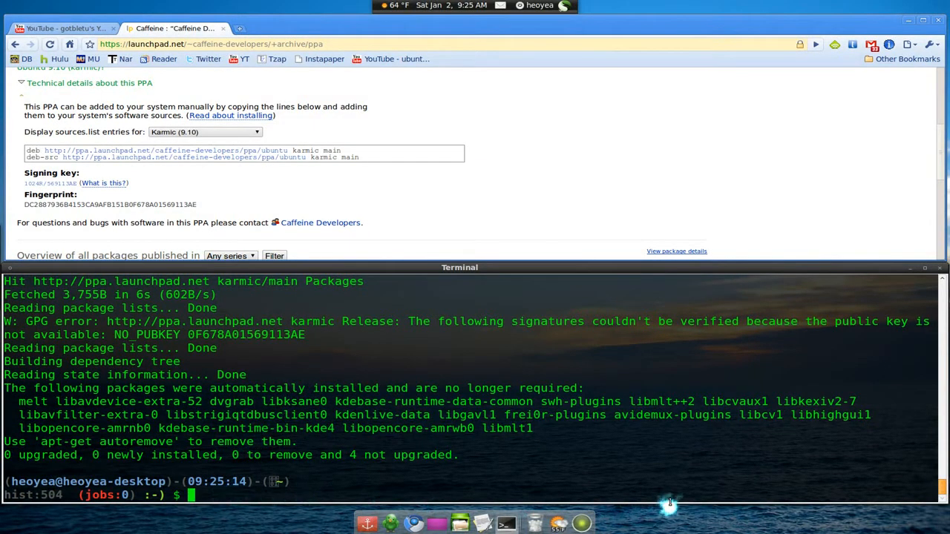
{"action": "type", "text": "key"}
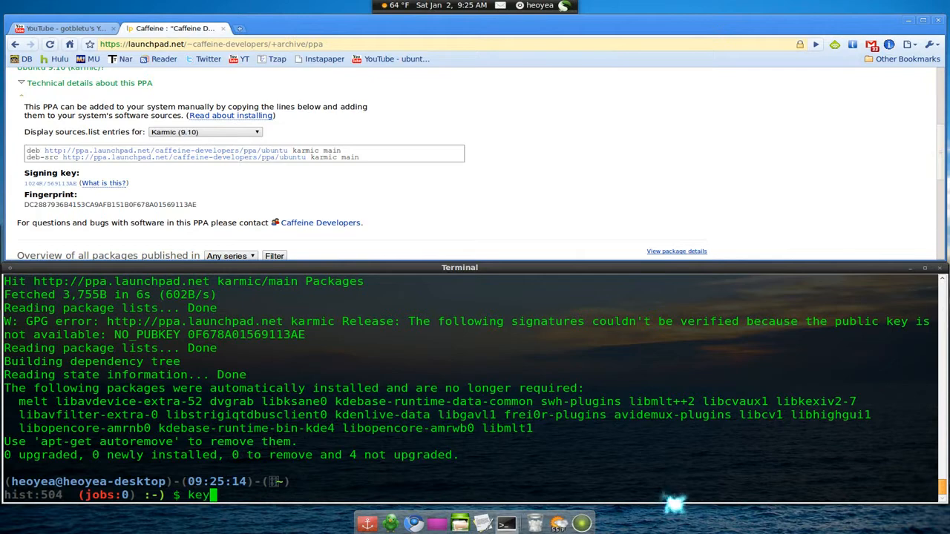
{"action": "type", "text": "2 0F678A01569113AE"}
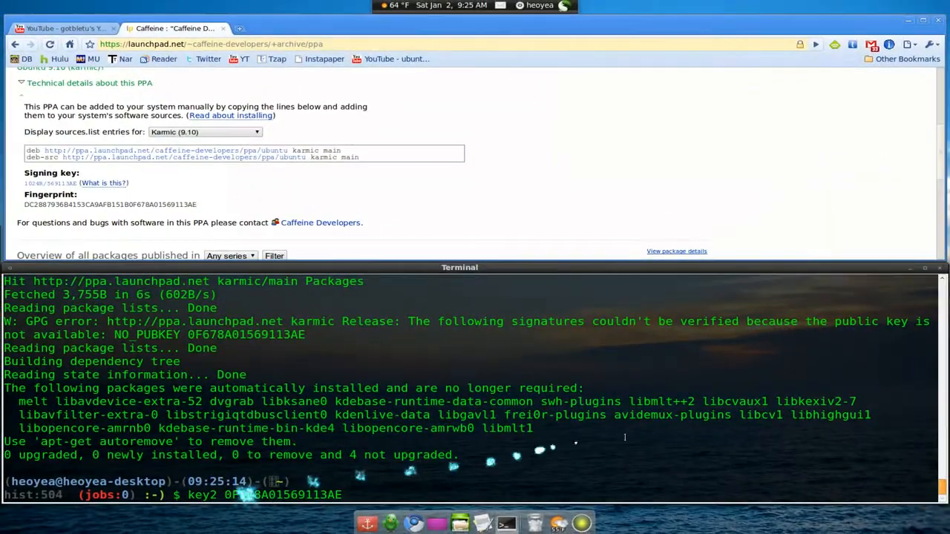
{"action": "key", "text": "Return"}
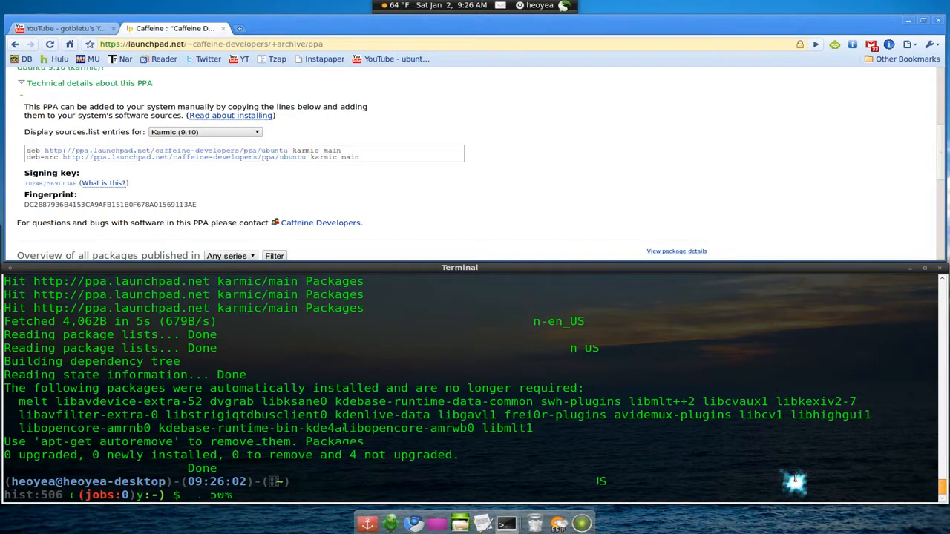
{"action": "mouse_move", "coordinate": [784, 469]}
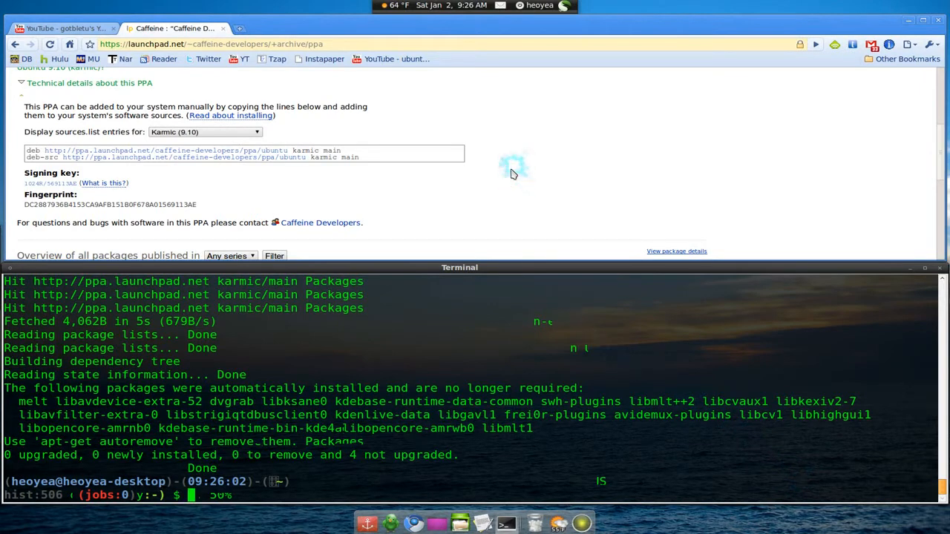
{"action": "mouse_move", "coordinate": [463, 273]}
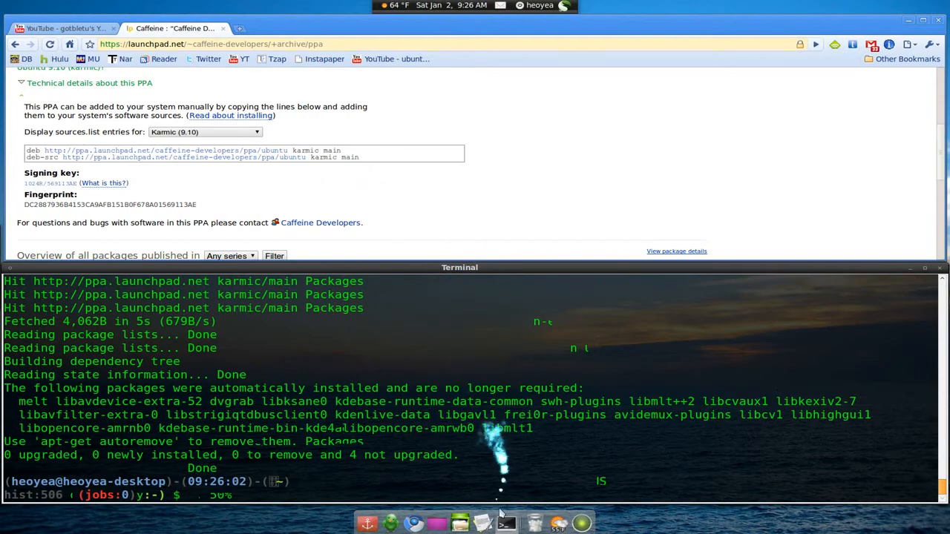
- Bring the gedit window with the .bashrc aliases to the front
{"action": "left_click", "coordinate": [482, 524]}
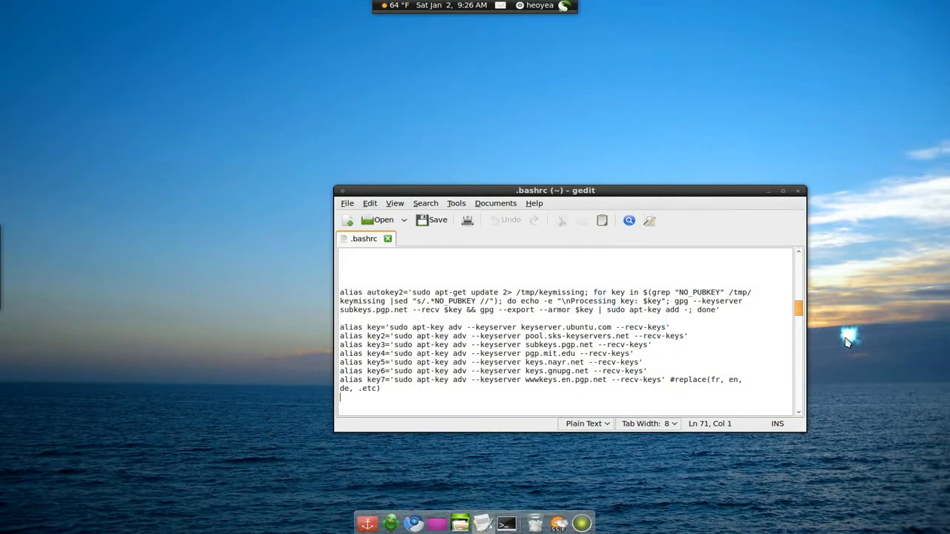
{"action": "mouse_move", "coordinate": [846, 338]}
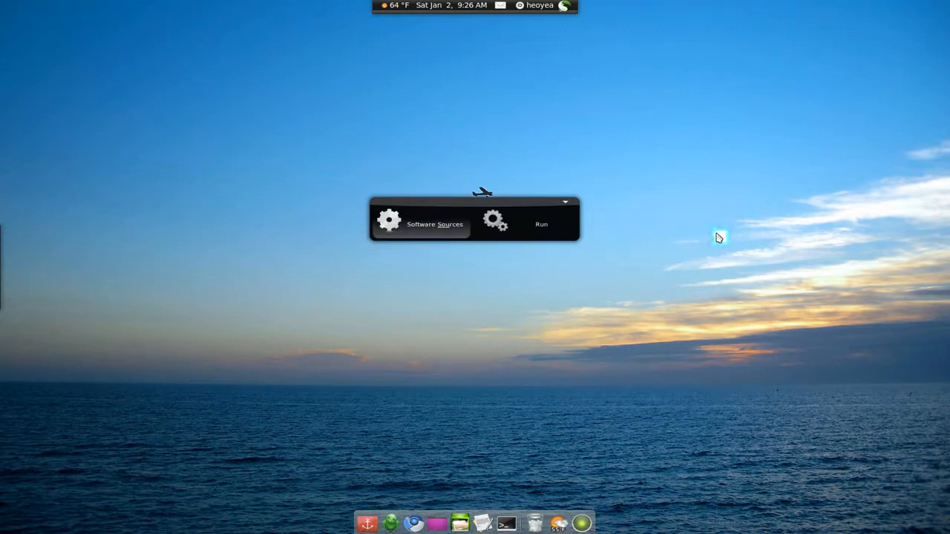
- Remove the chromium-daily PPA key from the Authentication list in Software Sources and close it
{"action": "left_click", "coordinate": [433, 224]}
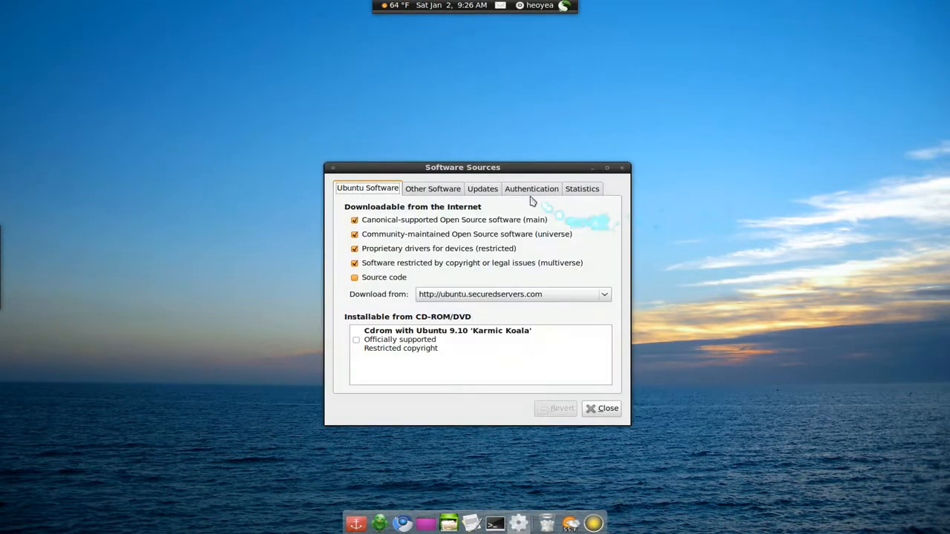
{"action": "left_click", "coordinate": [532, 187]}
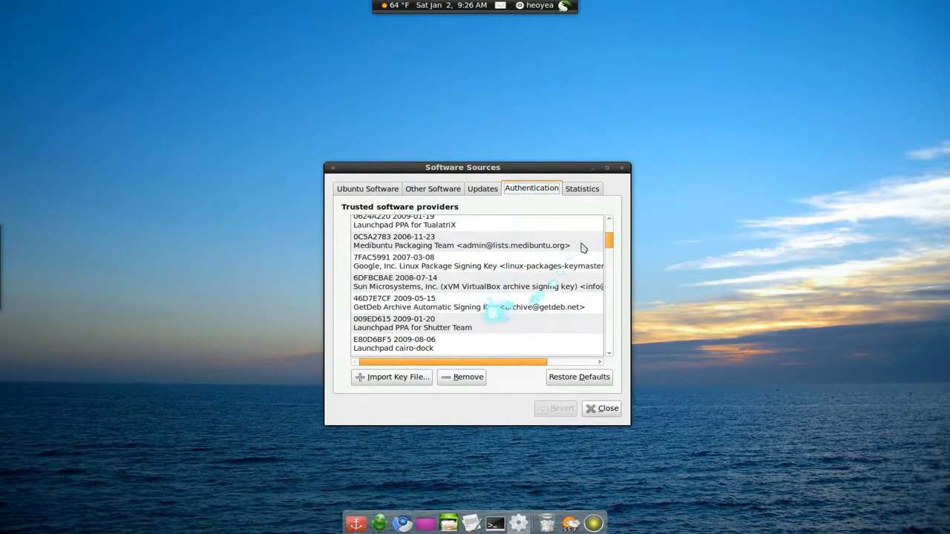
{"action": "scroll", "scroll_direction": "down", "scroll_amount": 3}
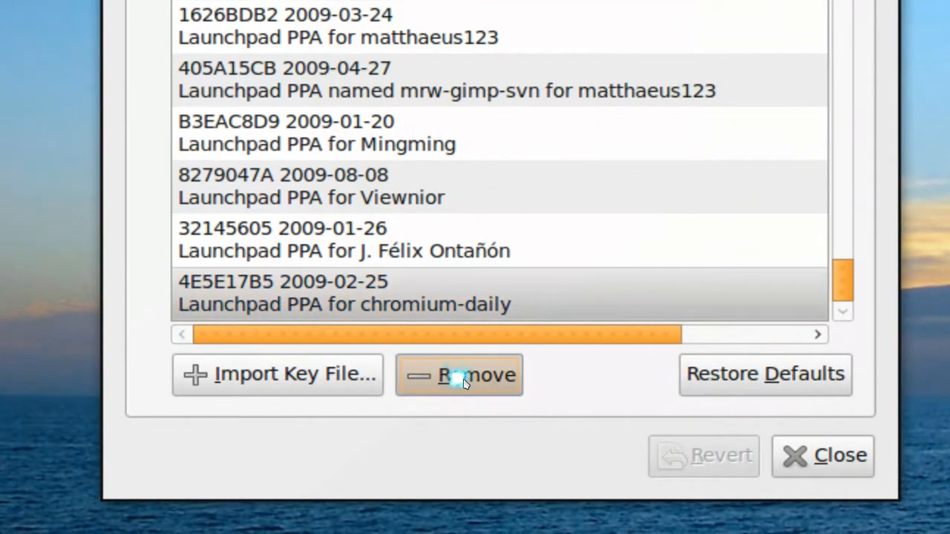
{"action": "left_click", "coordinate": [458, 374]}
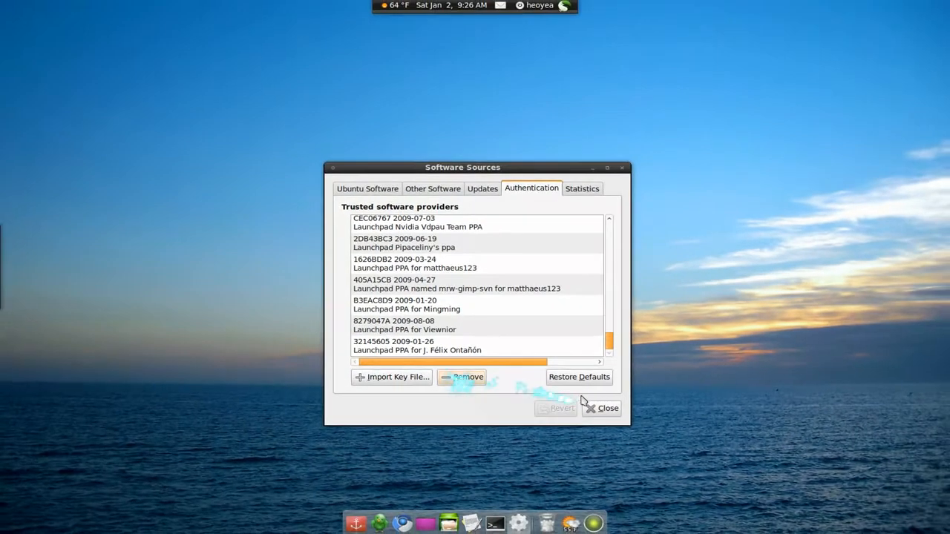
{"action": "left_click", "coordinate": [601, 409]}
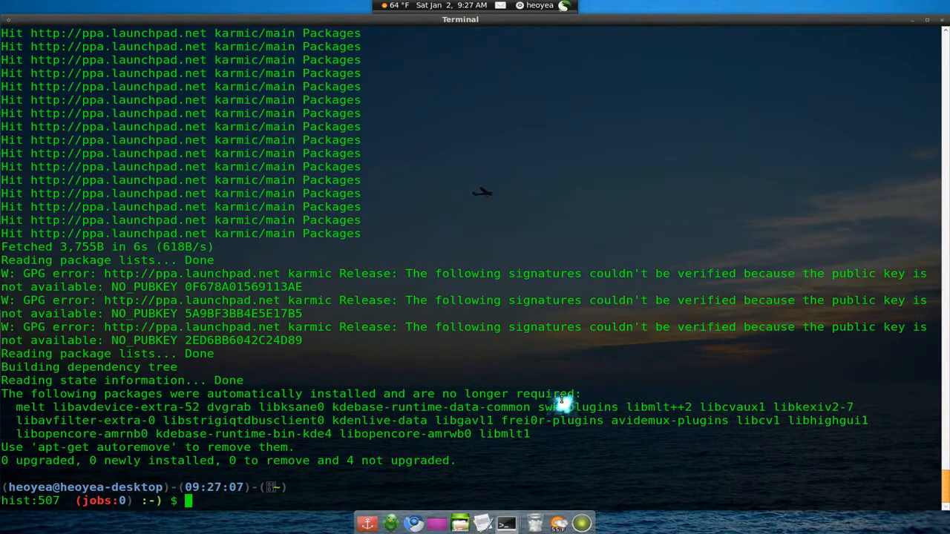
{"action": "mouse_move", "coordinate": [562, 398]}
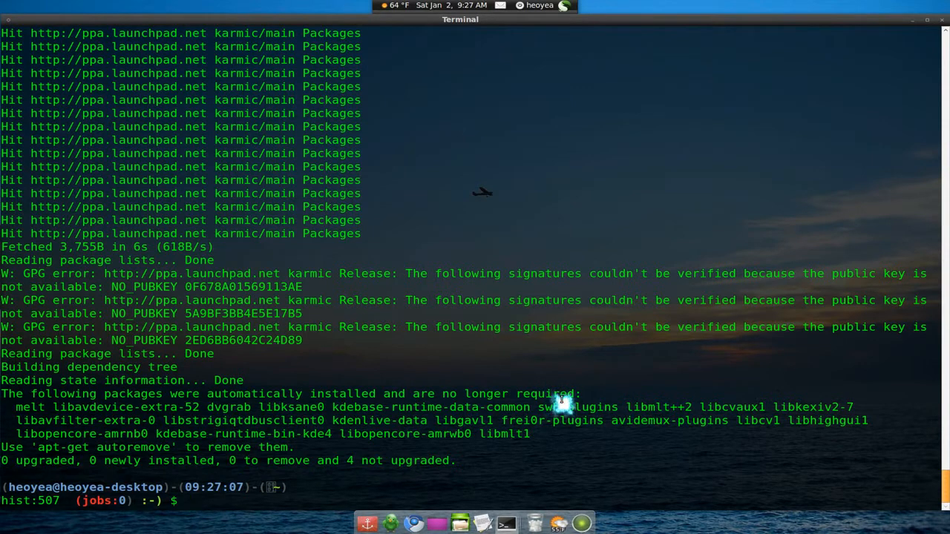
- Run the autokey2 alias to fetch the three missing PPA keys
{"action": "type", "text": "autp"}
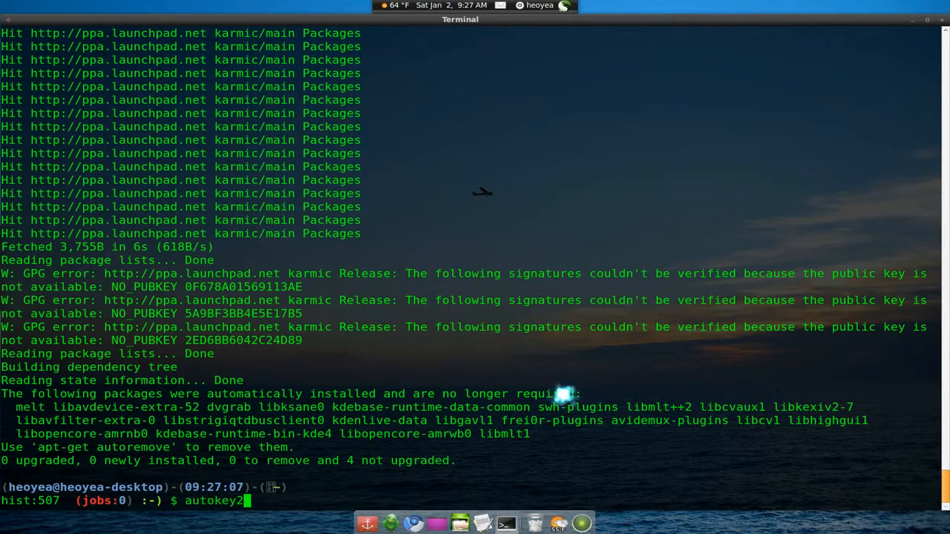
{"action": "key", "text": "Return"}
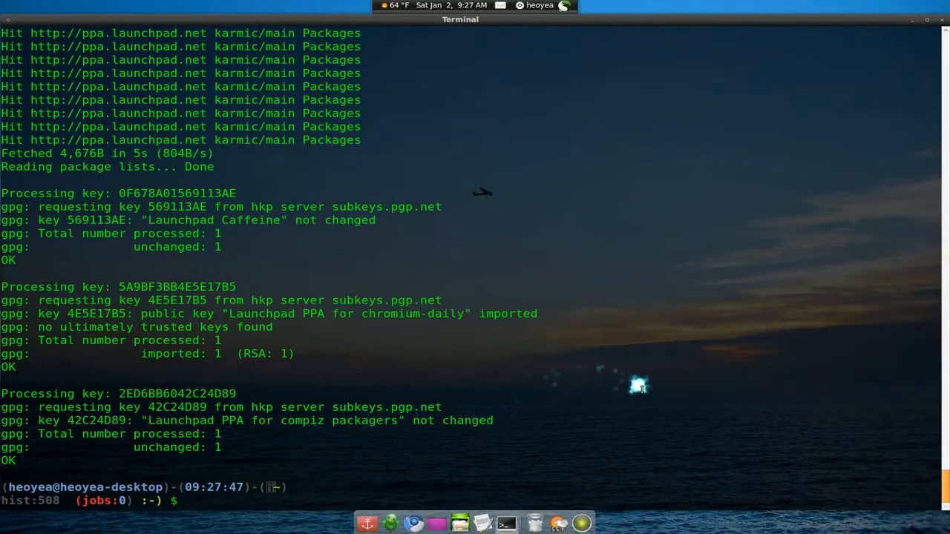
{"action": "mouse_move", "coordinate": [736, 413]}
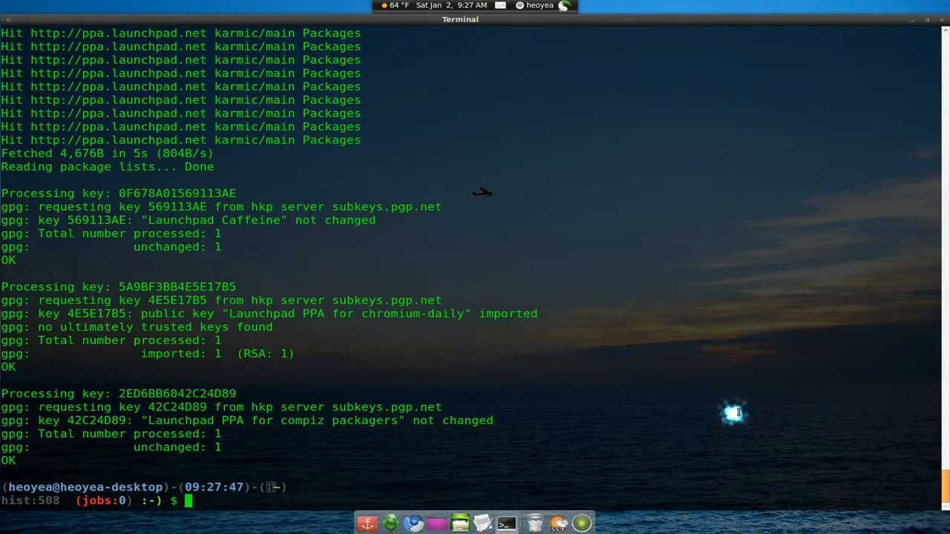
{"action": "mouse_move", "coordinate": [736, 414]}
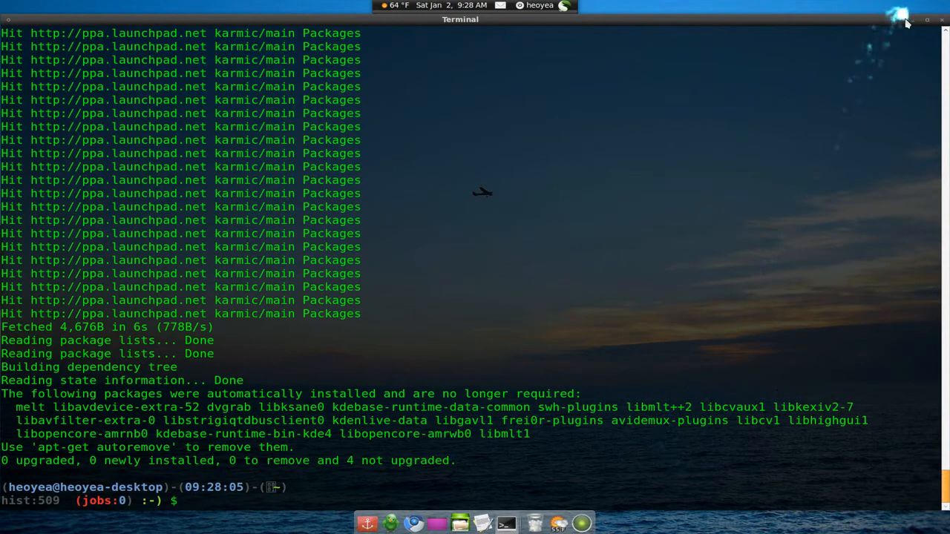
{"action": "mouse_move", "coordinate": [906, 21]}
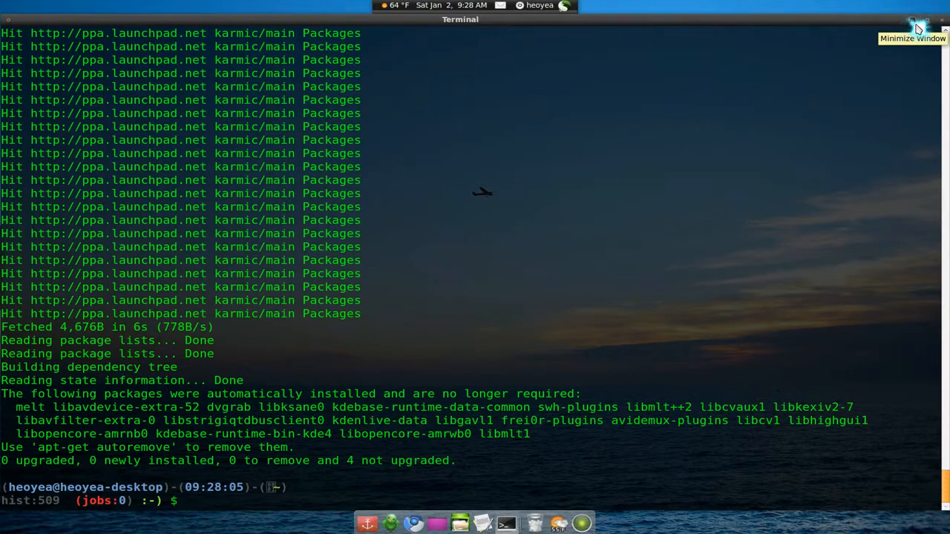
- Minimize the terminal, review the .bashrc aliases in gedit once more and close it
{"action": "left_click", "coordinate": [908, 20]}
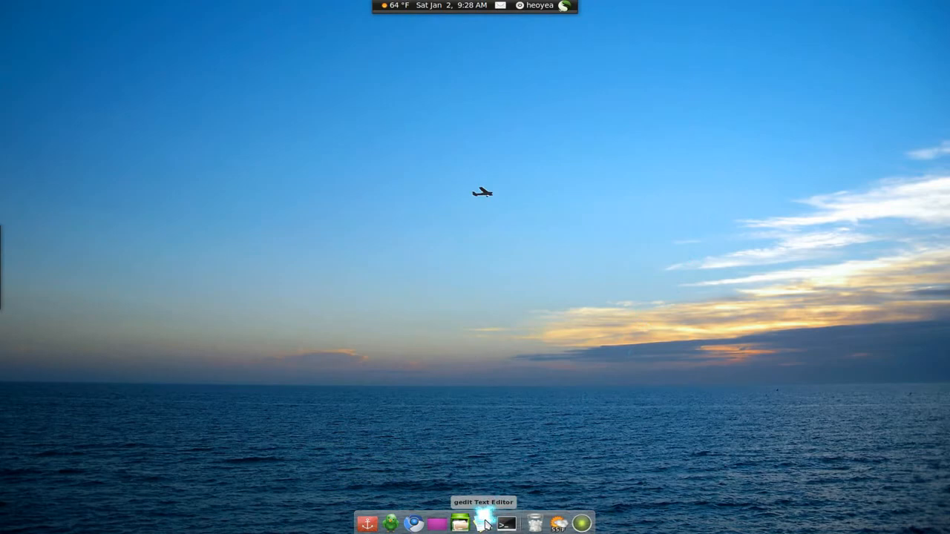
{"action": "left_click", "coordinate": [484, 524]}
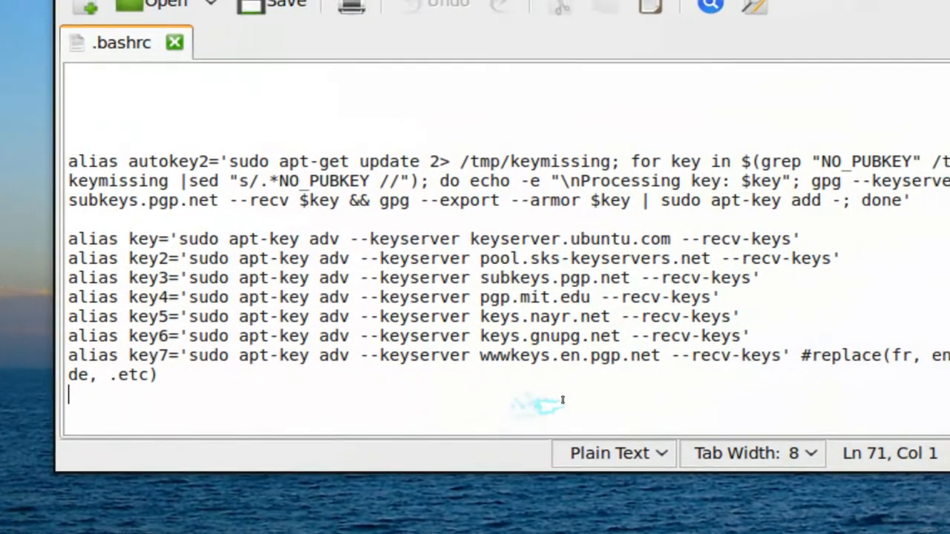
{"action": "mouse_move", "coordinate": [561, 400]}
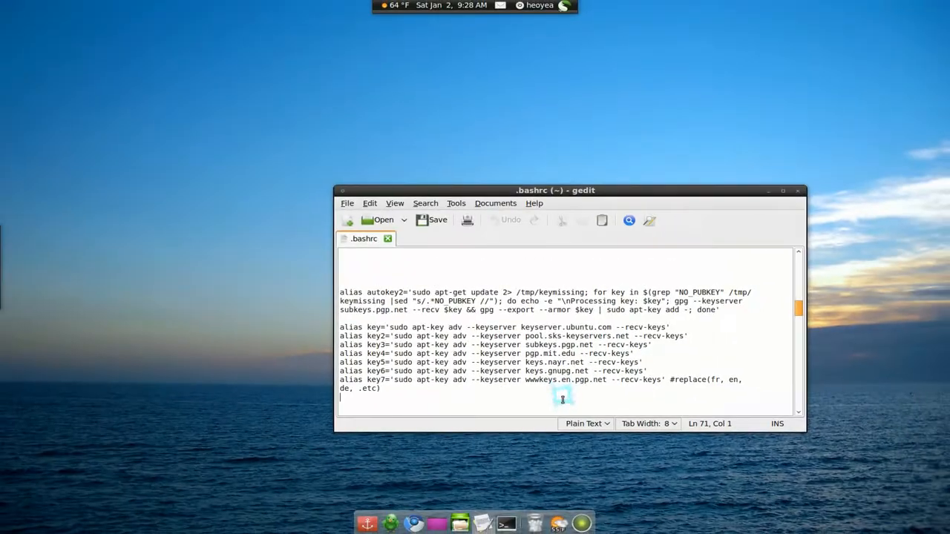
{"action": "mouse_move", "coordinate": [601, 387]}
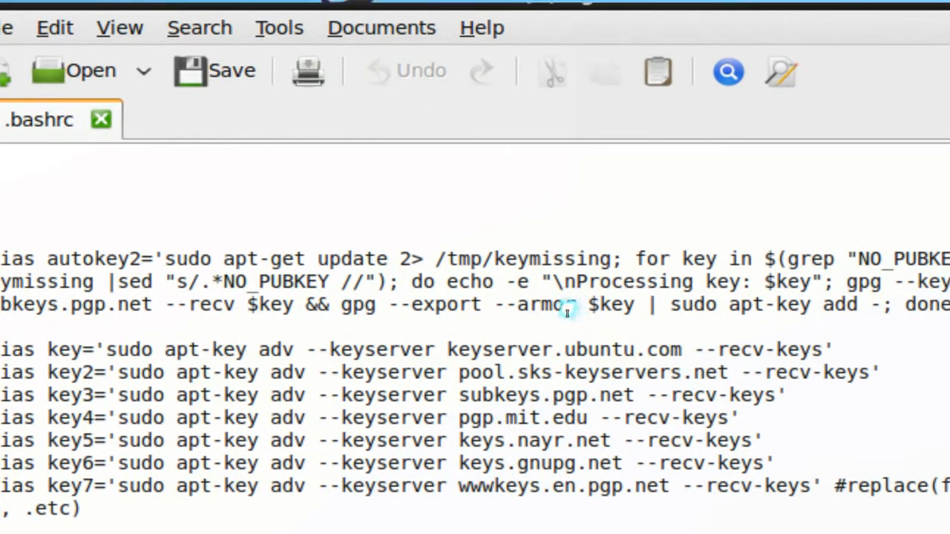
{"action": "scroll", "scroll_direction": "right", "scroll_amount": 3}
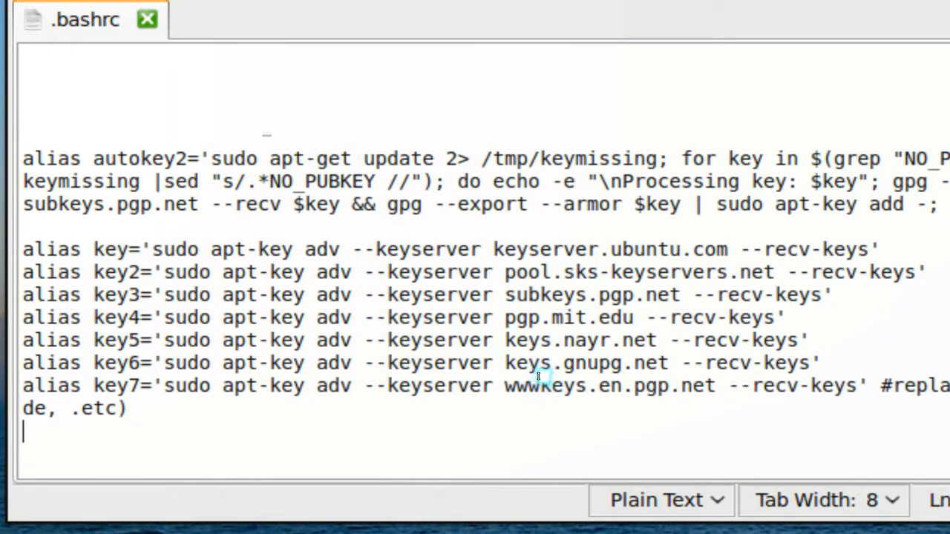
{"action": "left_click", "coordinate": [768, 192]}
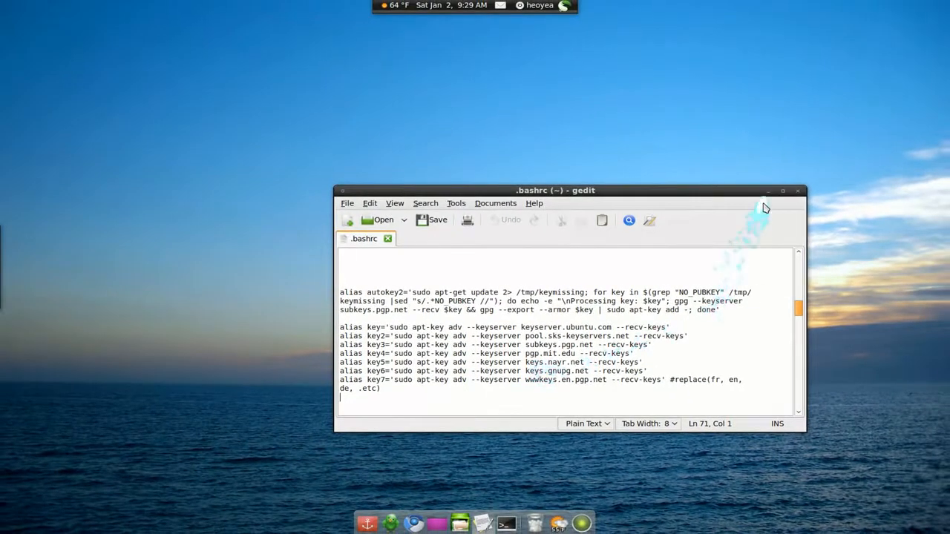
{"action": "left_click", "coordinate": [799, 190]}
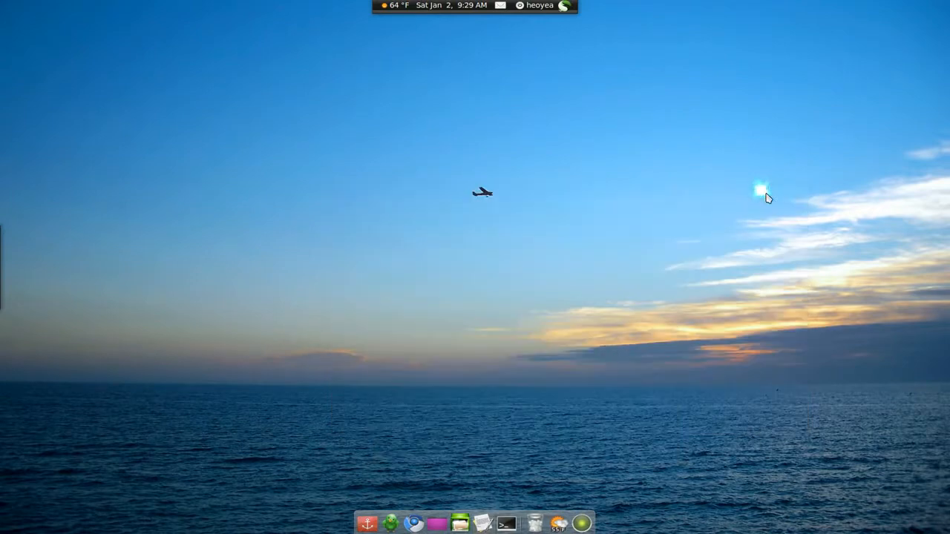